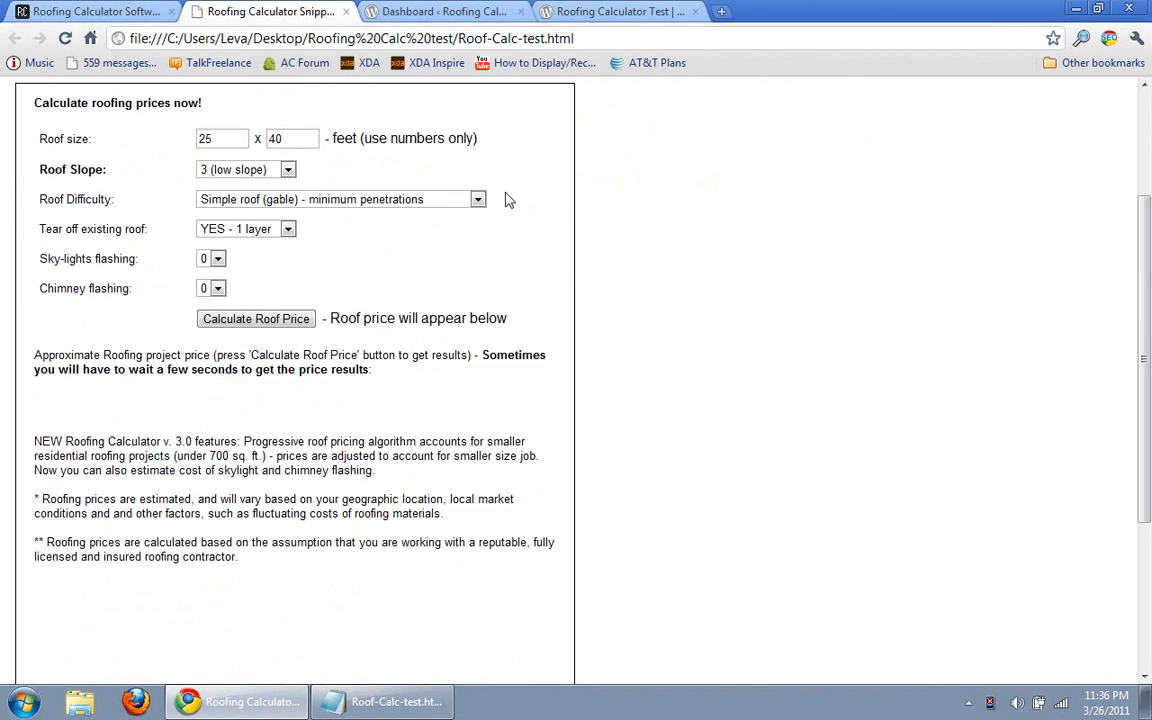
- Switch to the Roofing Calculator Test site and head to its Pages list in the admin
{"action": "left_click", "coordinate": [616, 12]}
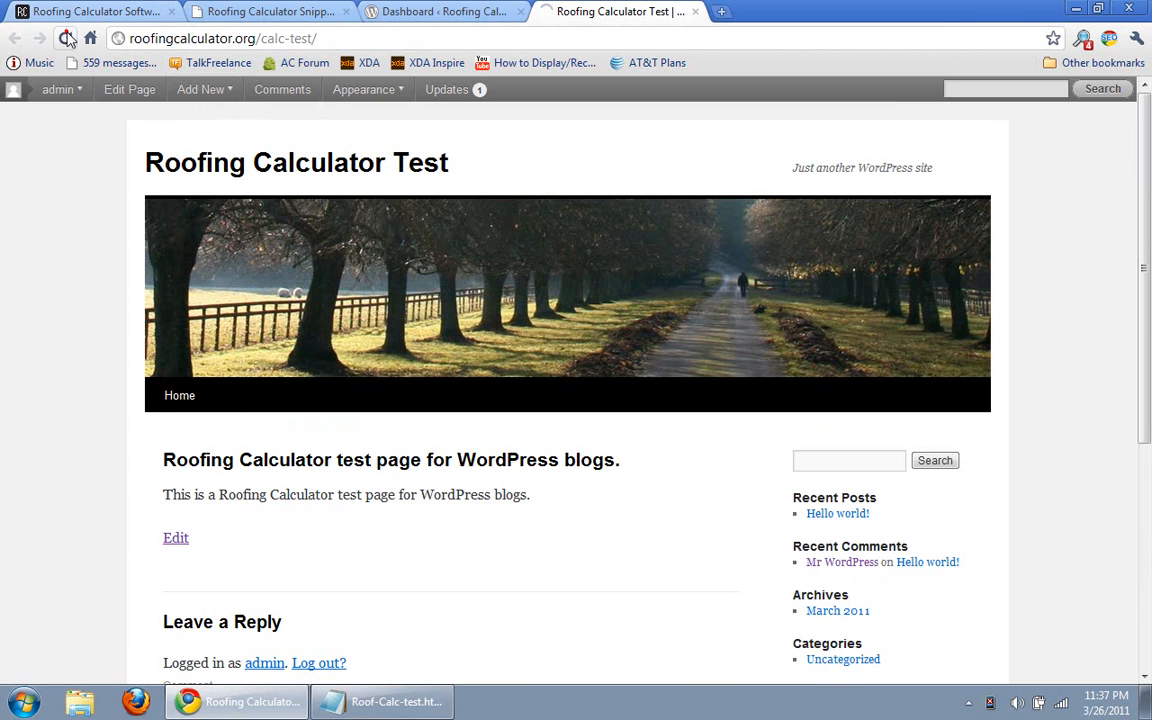
{"action": "left_click", "coordinate": [40, 420]}
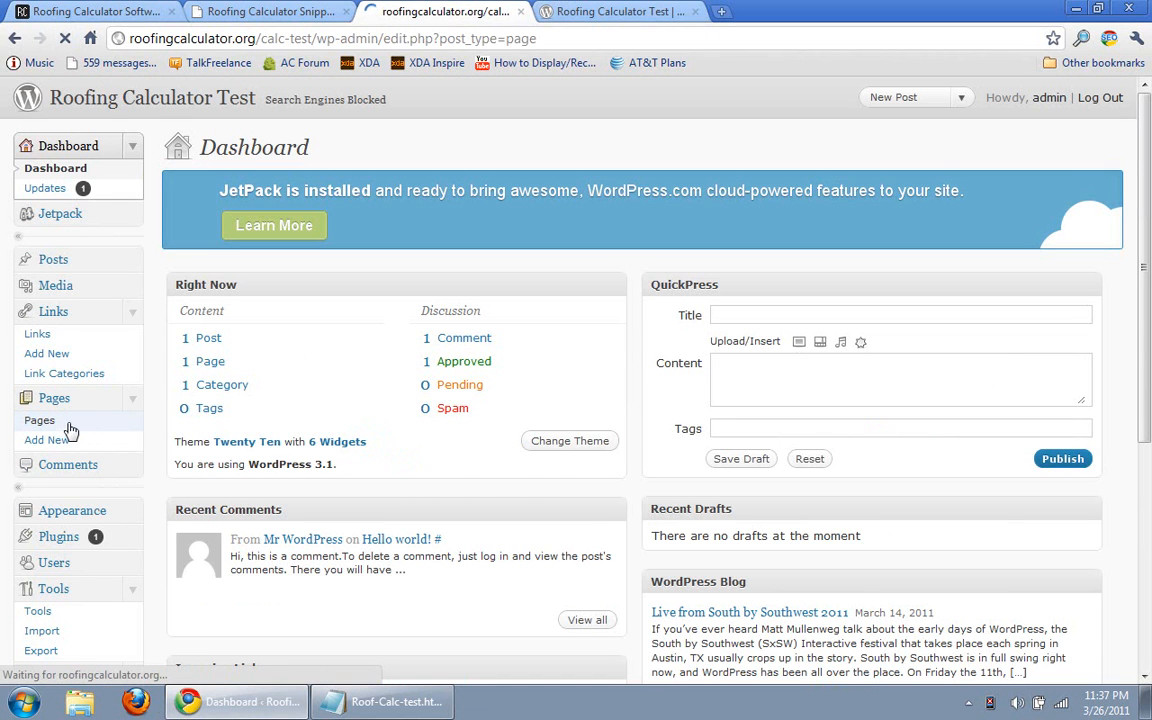